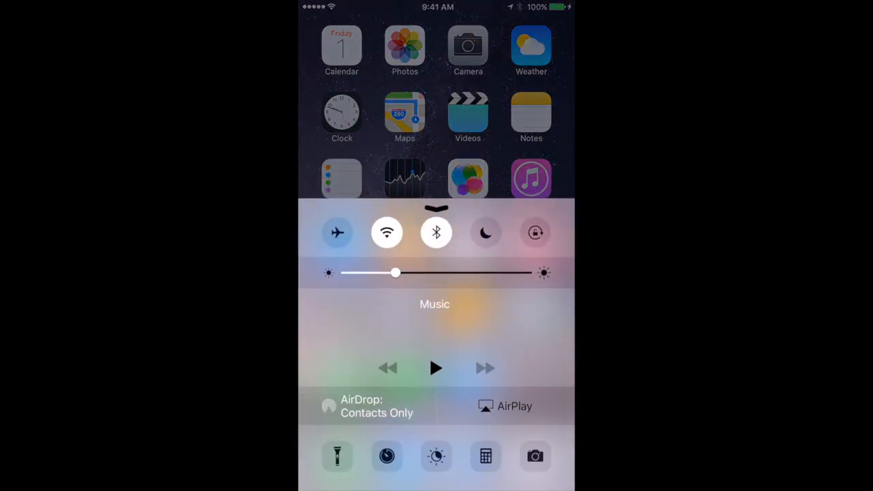
# - Toggle Do Not Disturb on and back off in Control Center
pyautogui.click(485, 232)
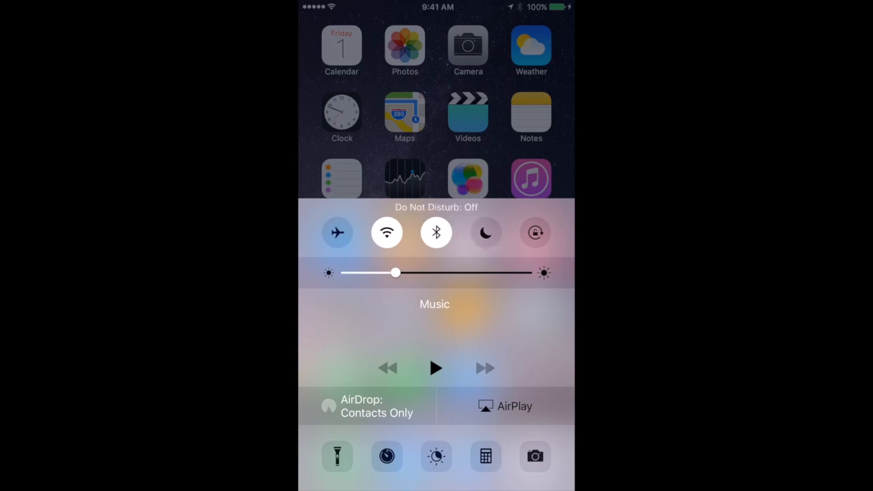
pyautogui.click(486, 232)
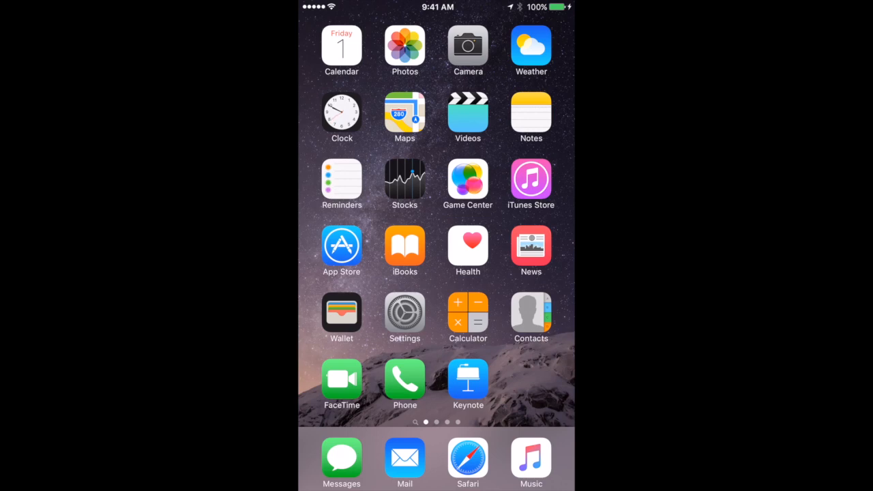
# - In Settings > Do Not Disturb, keep the 11 PM–7 AM schedule and allow calls from Favorites
pyautogui.click(404, 310)
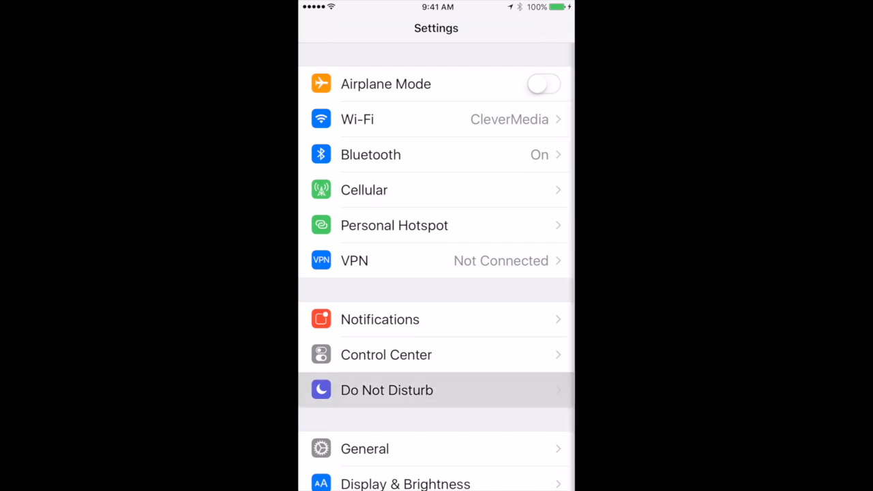
pyautogui.click(386, 391)
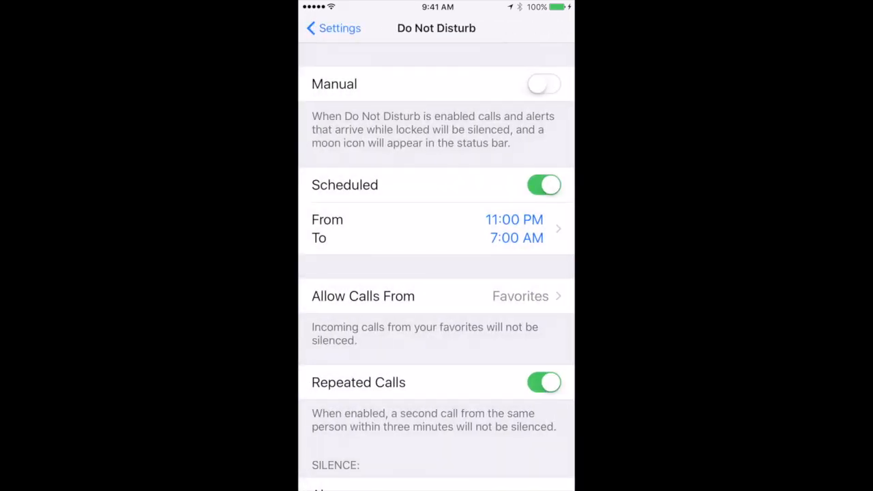
pyautogui.click(363, 296)
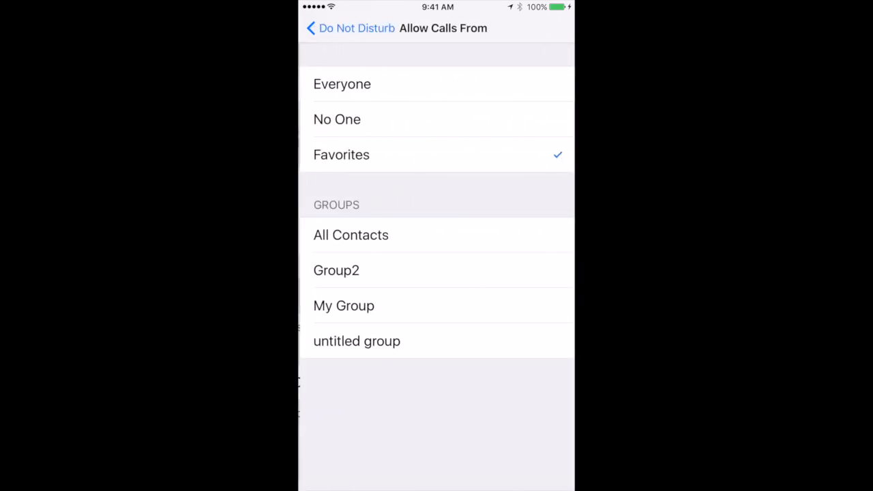